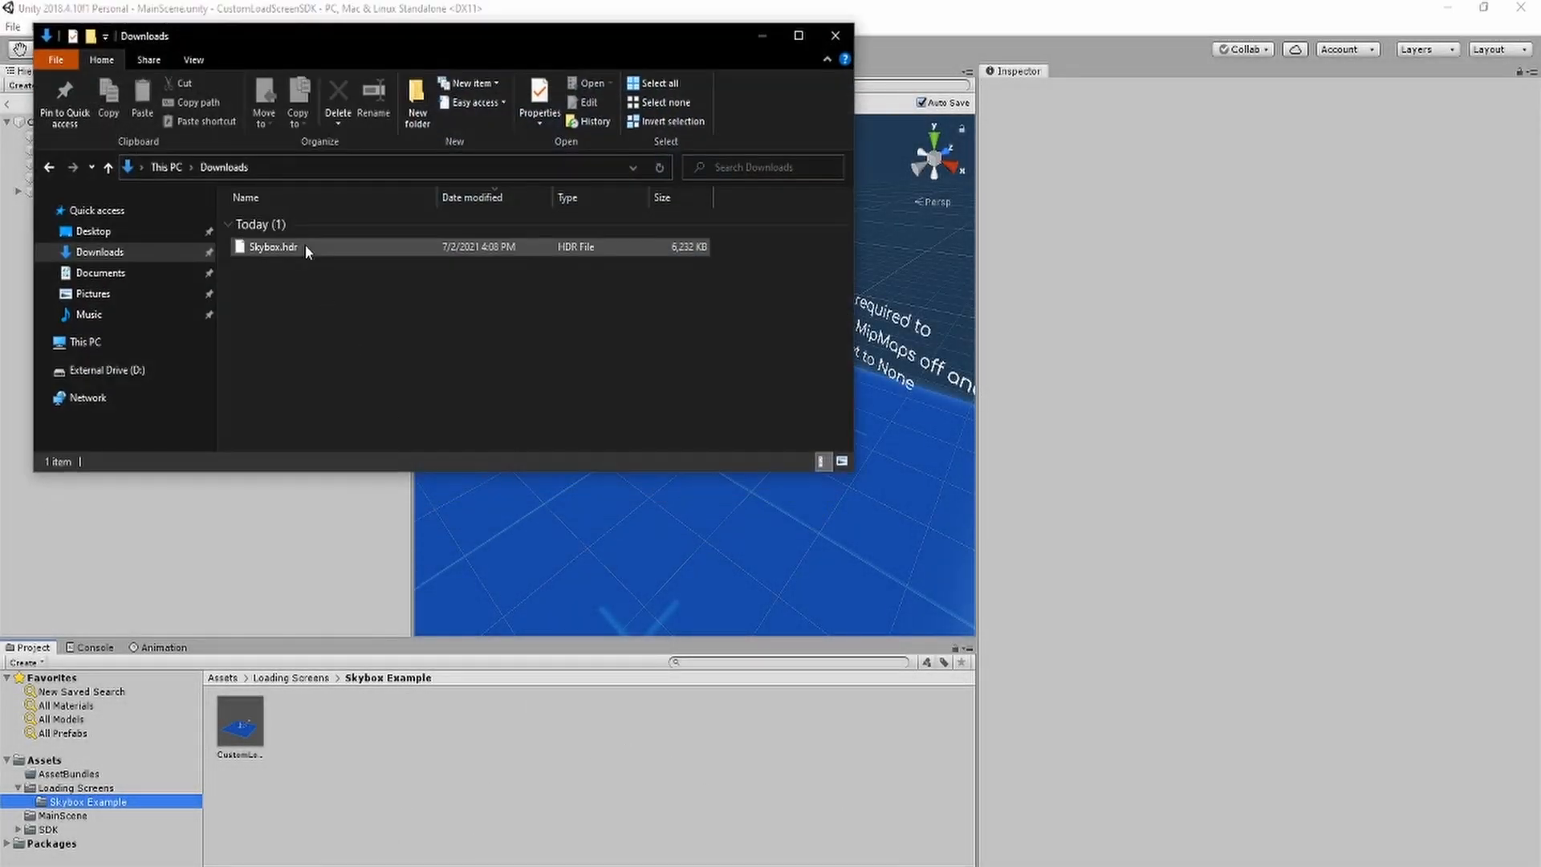
- Import the downloaded Skybox.hdr into the Skybox Example folder and select it
left_click(273, 247)
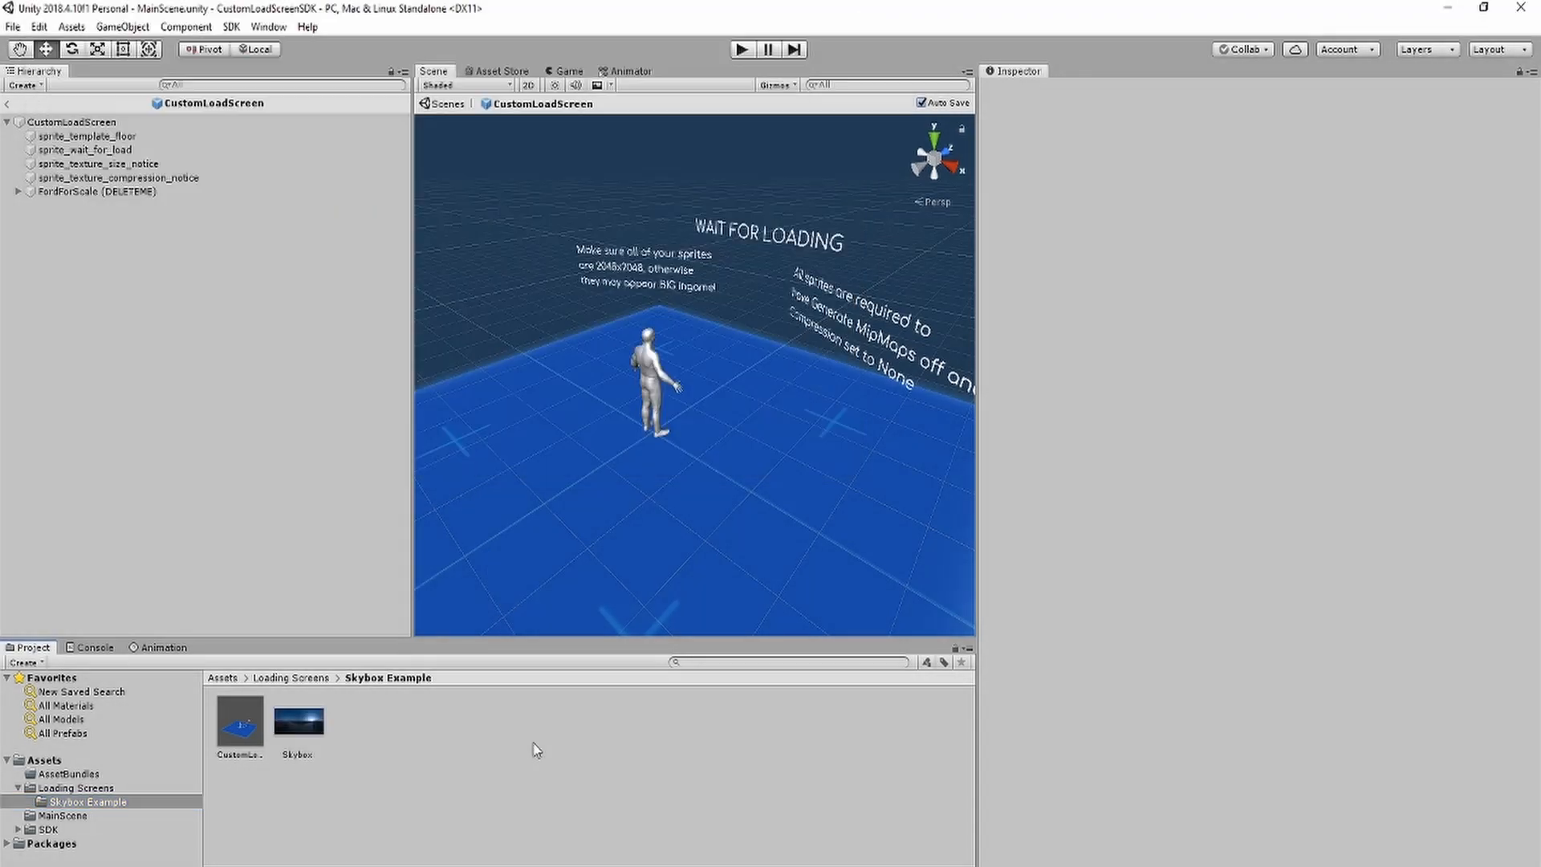
left_click(298, 726)
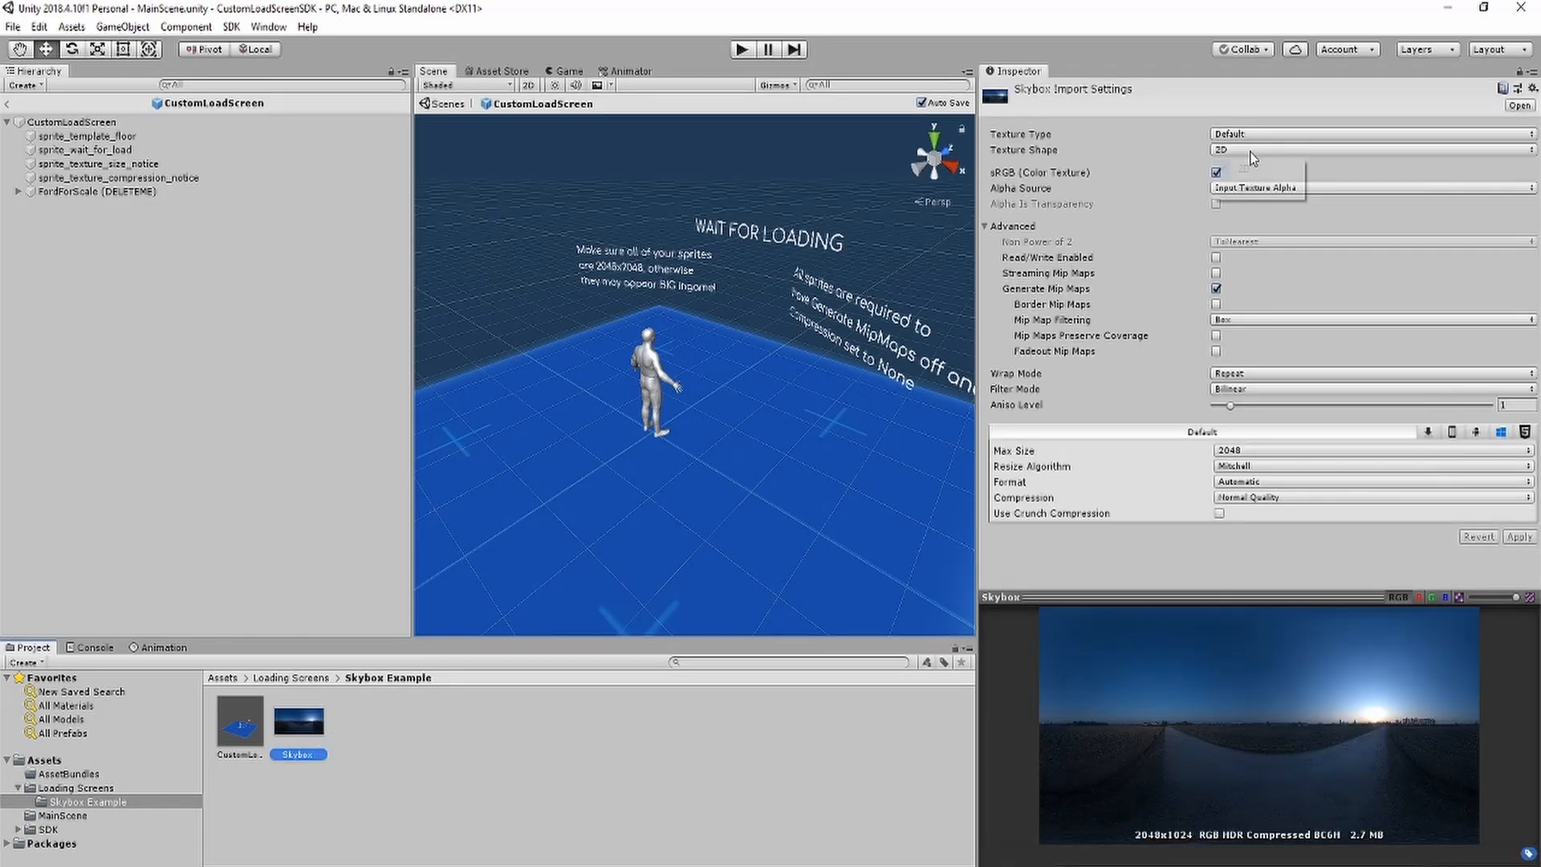
- Set the Skybox texture's Texture Shape to Cube and apply
left_click(1366, 149)
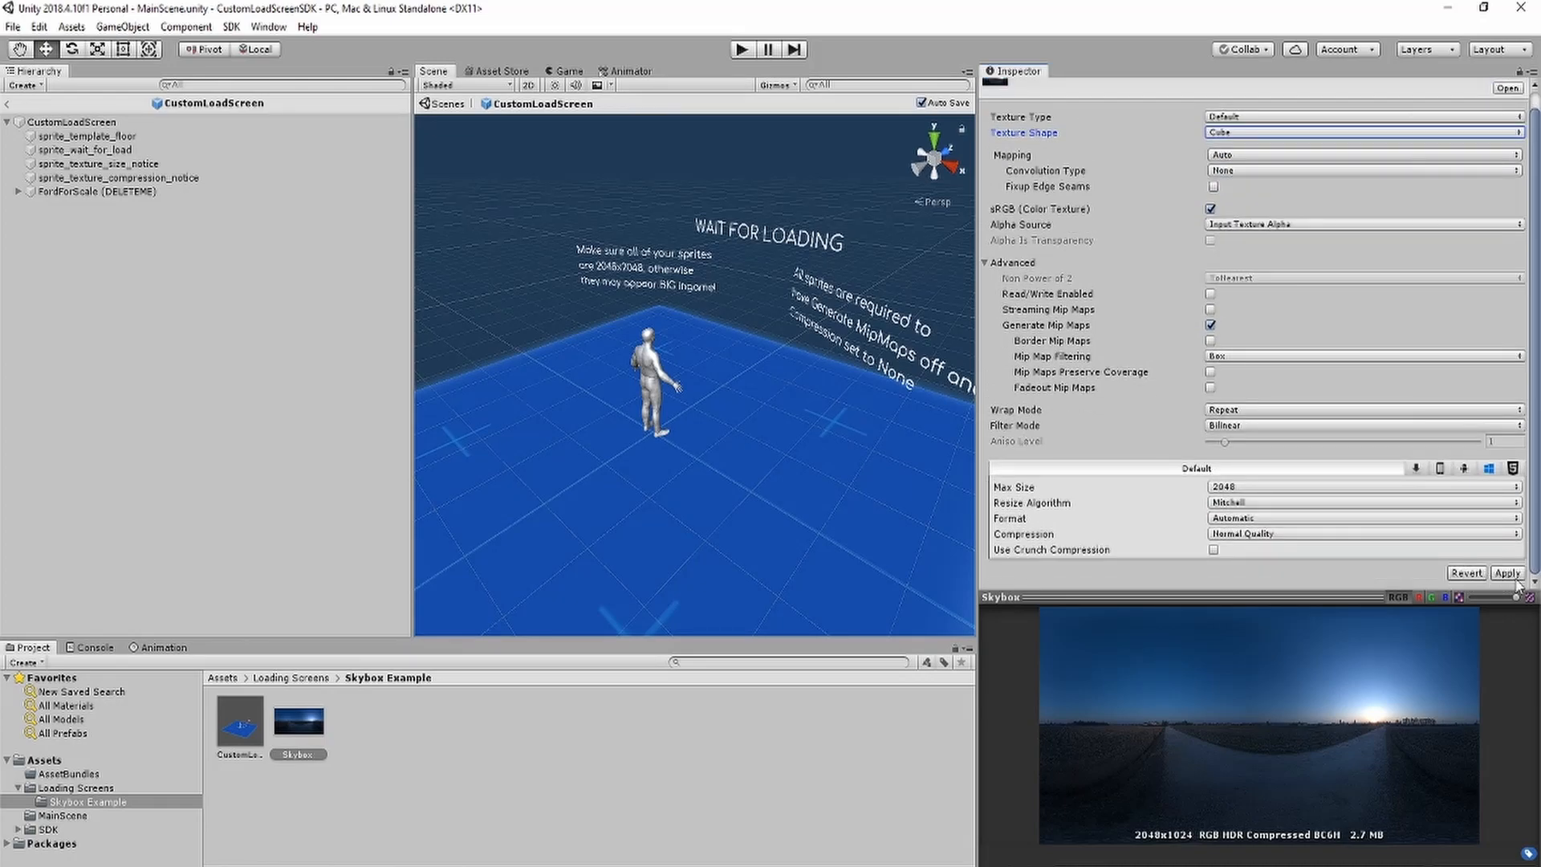
left_click(1507, 573)
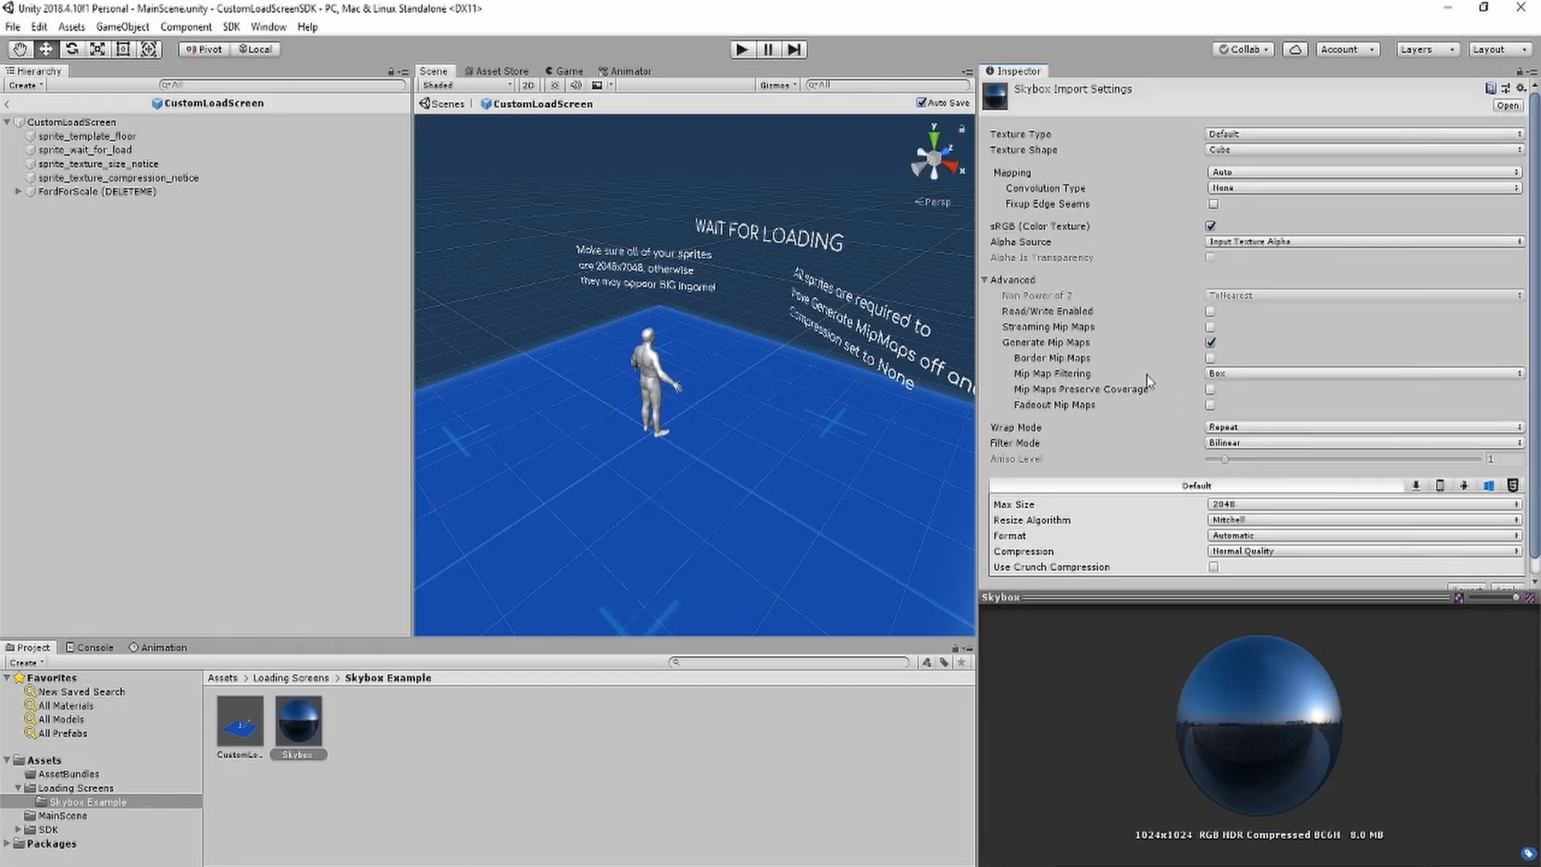
mouse_move(1022, 329)
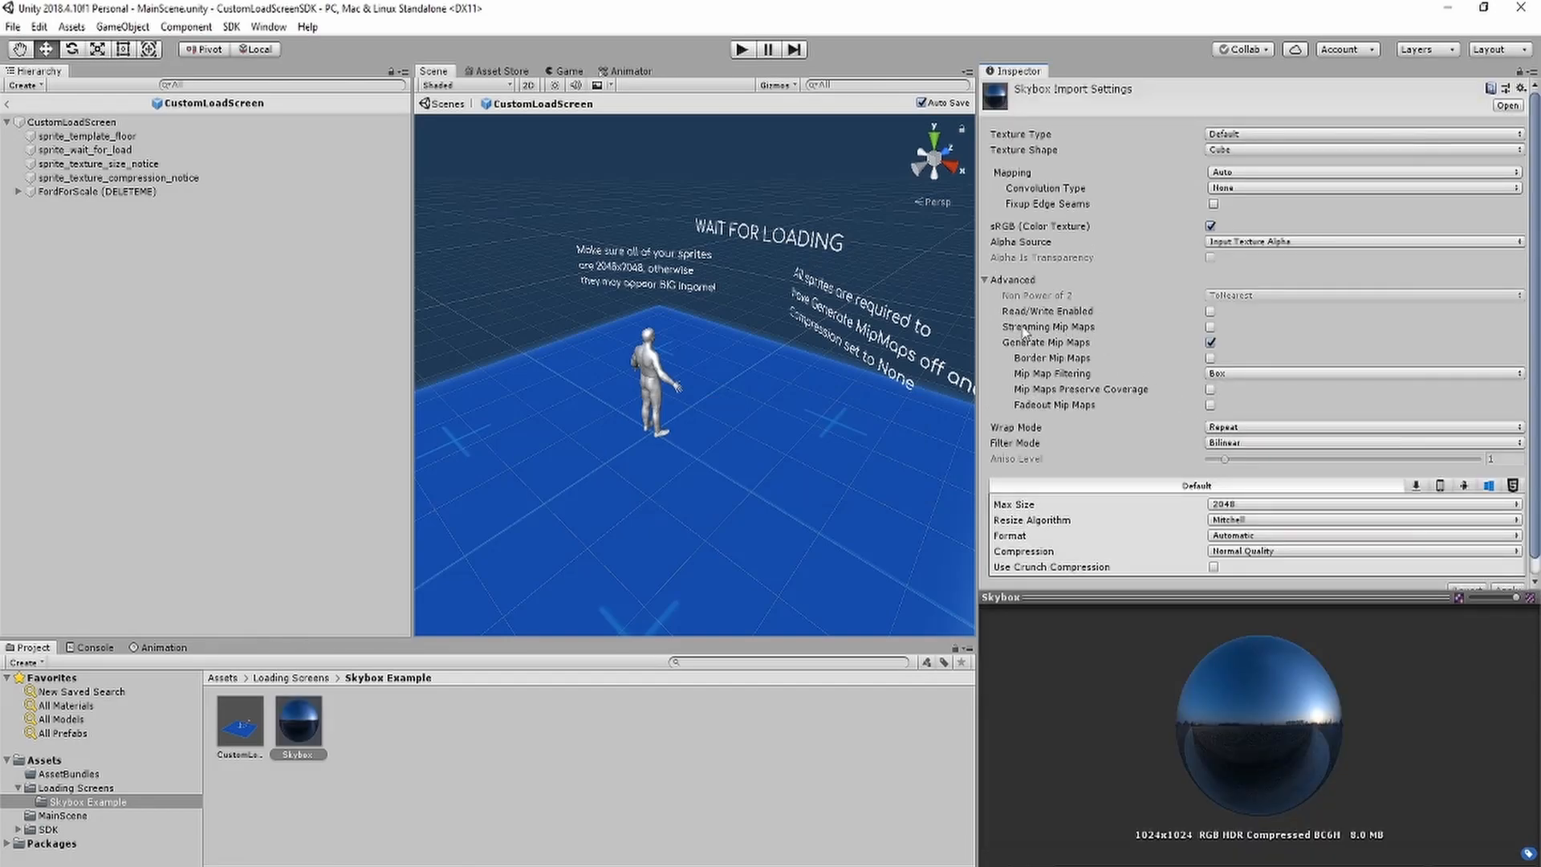
mouse_move(1194, 323)
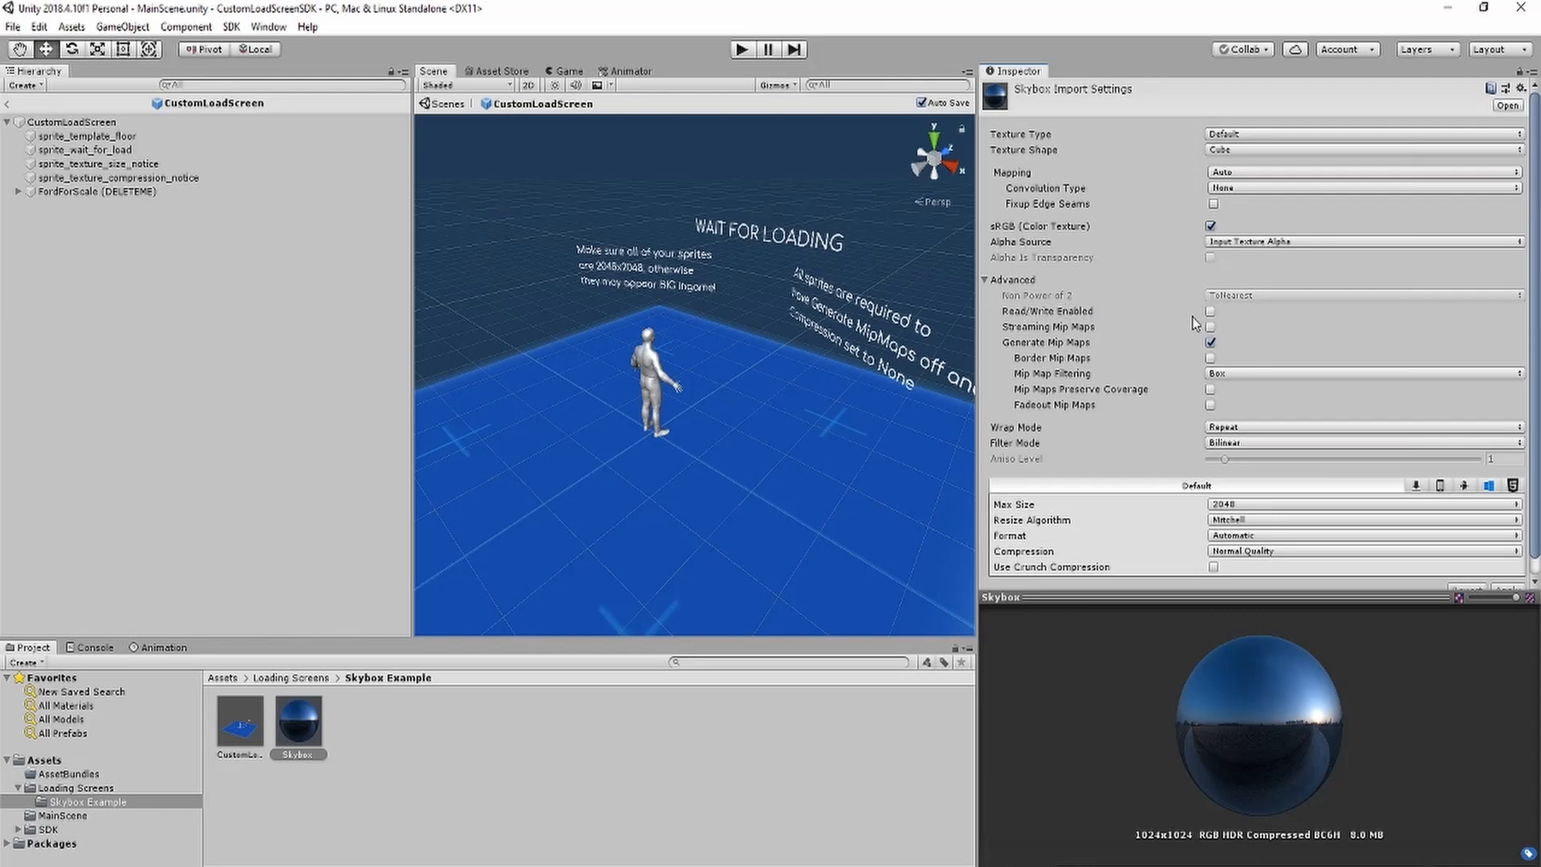
- Enable Read/Write on the Skybox cube texture and apply
left_click(1211, 294)
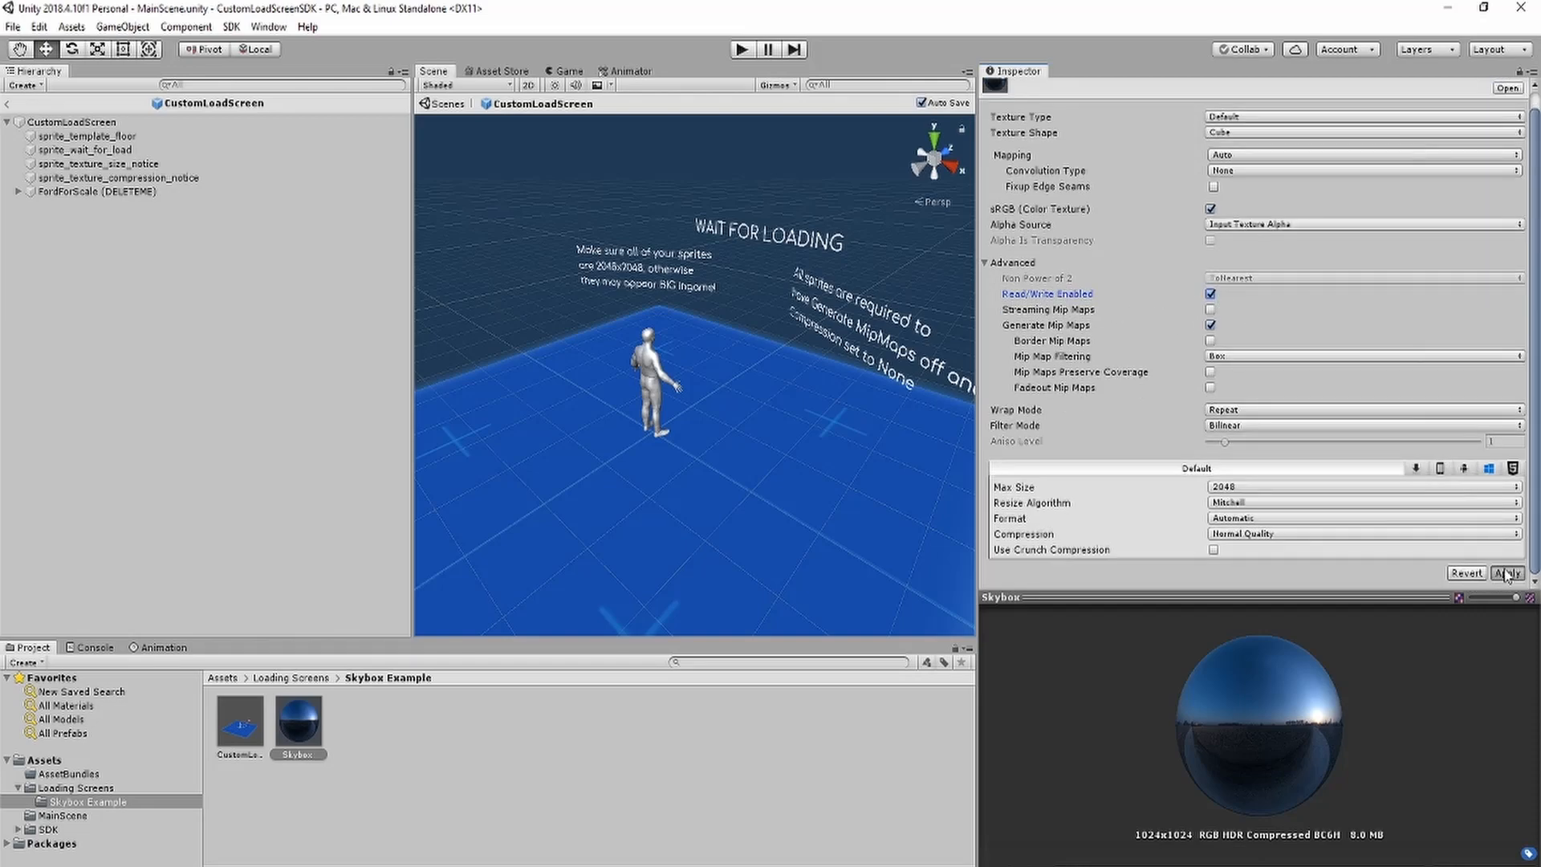
left_click(1507, 571)
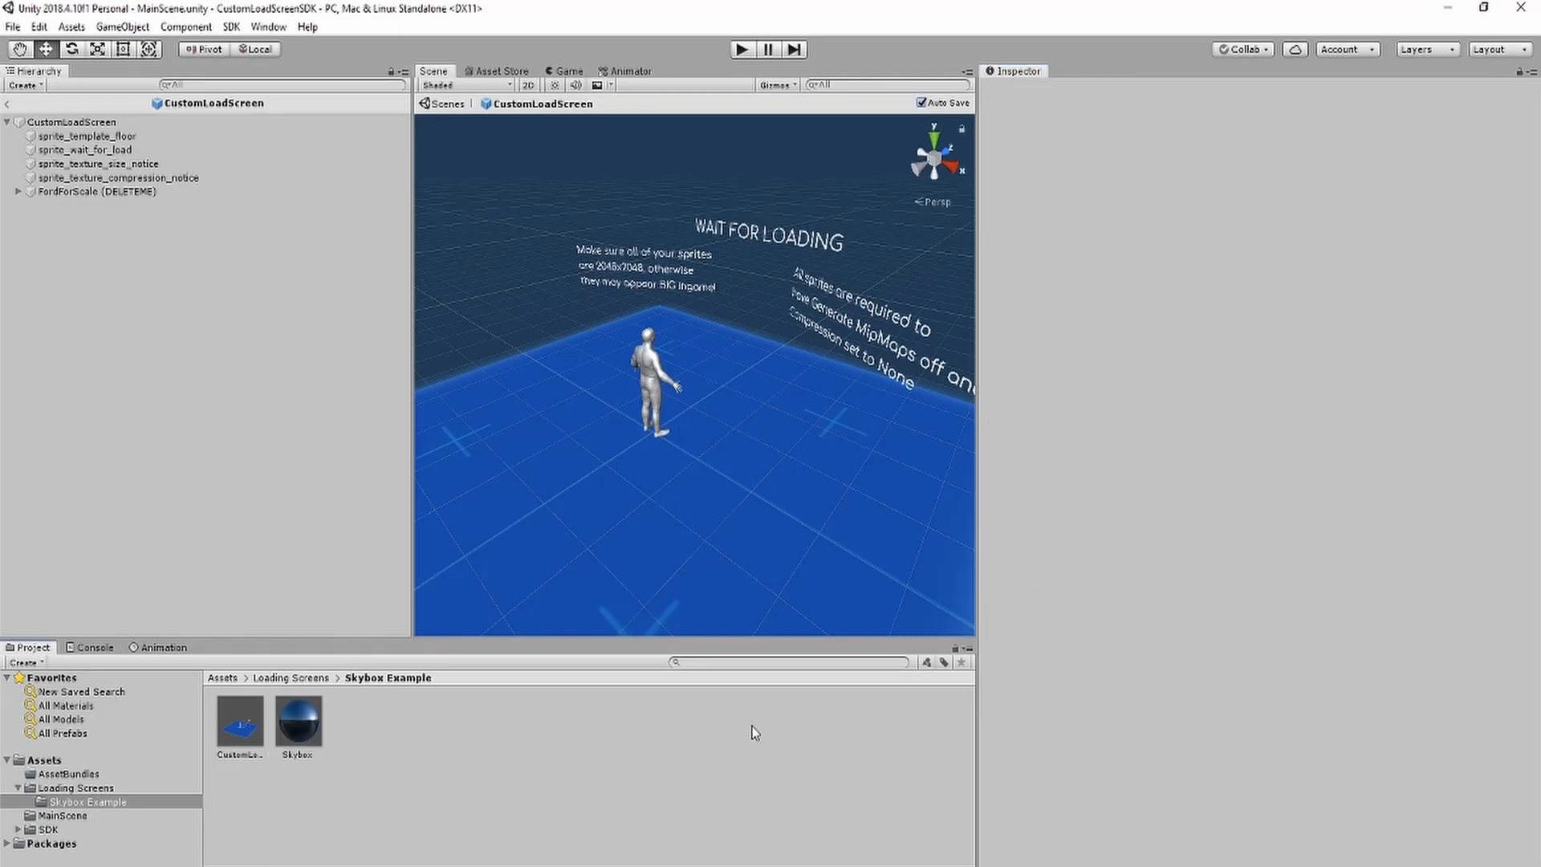
- Run the SDK's Cubemap Extractor on the Skybox texture
left_click(231, 27)
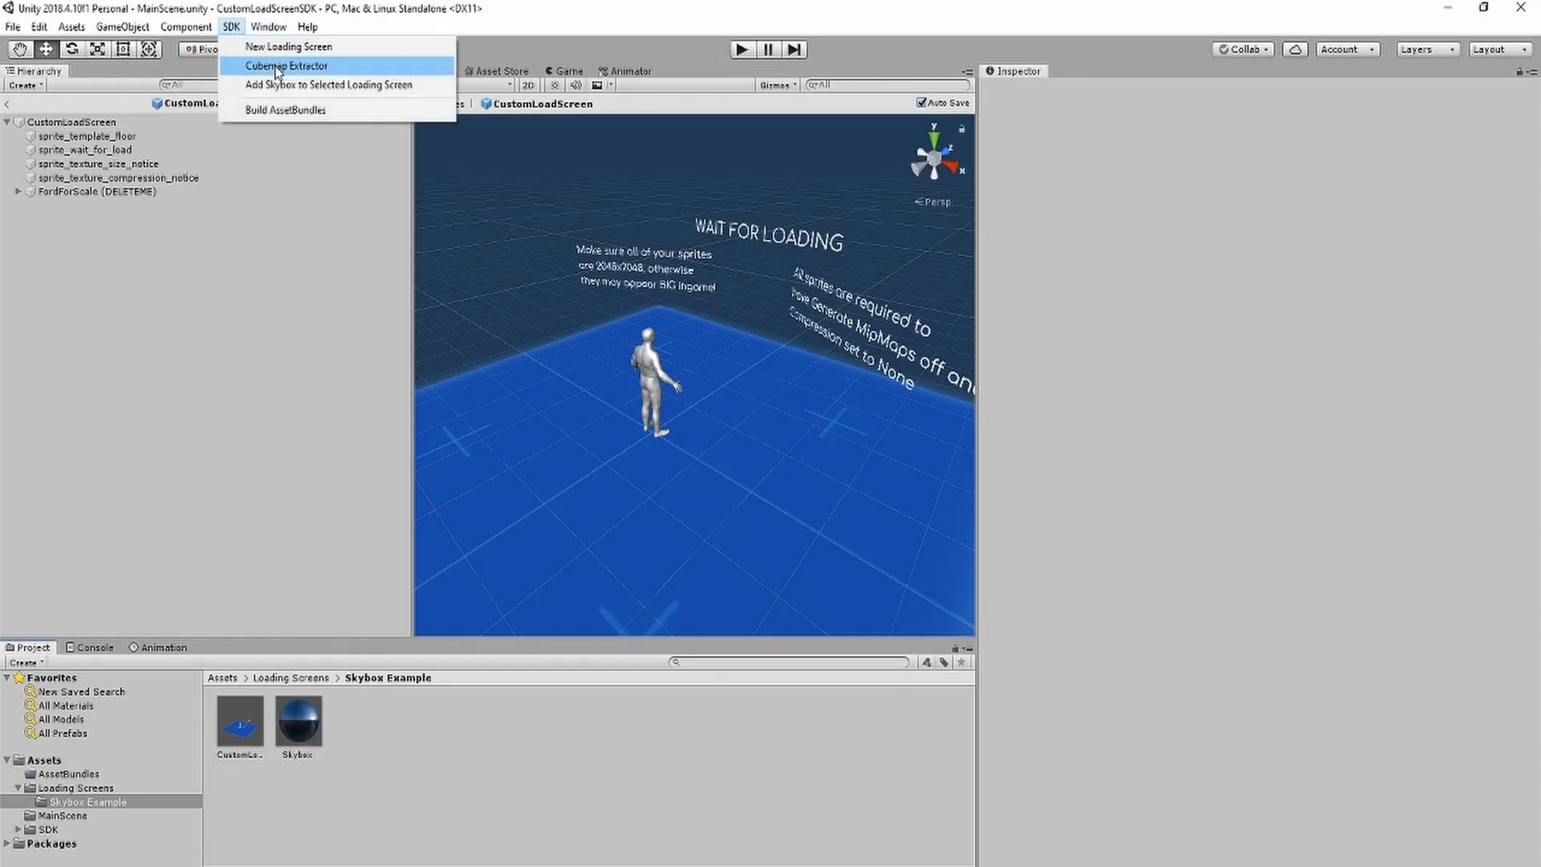
left_click(285, 66)
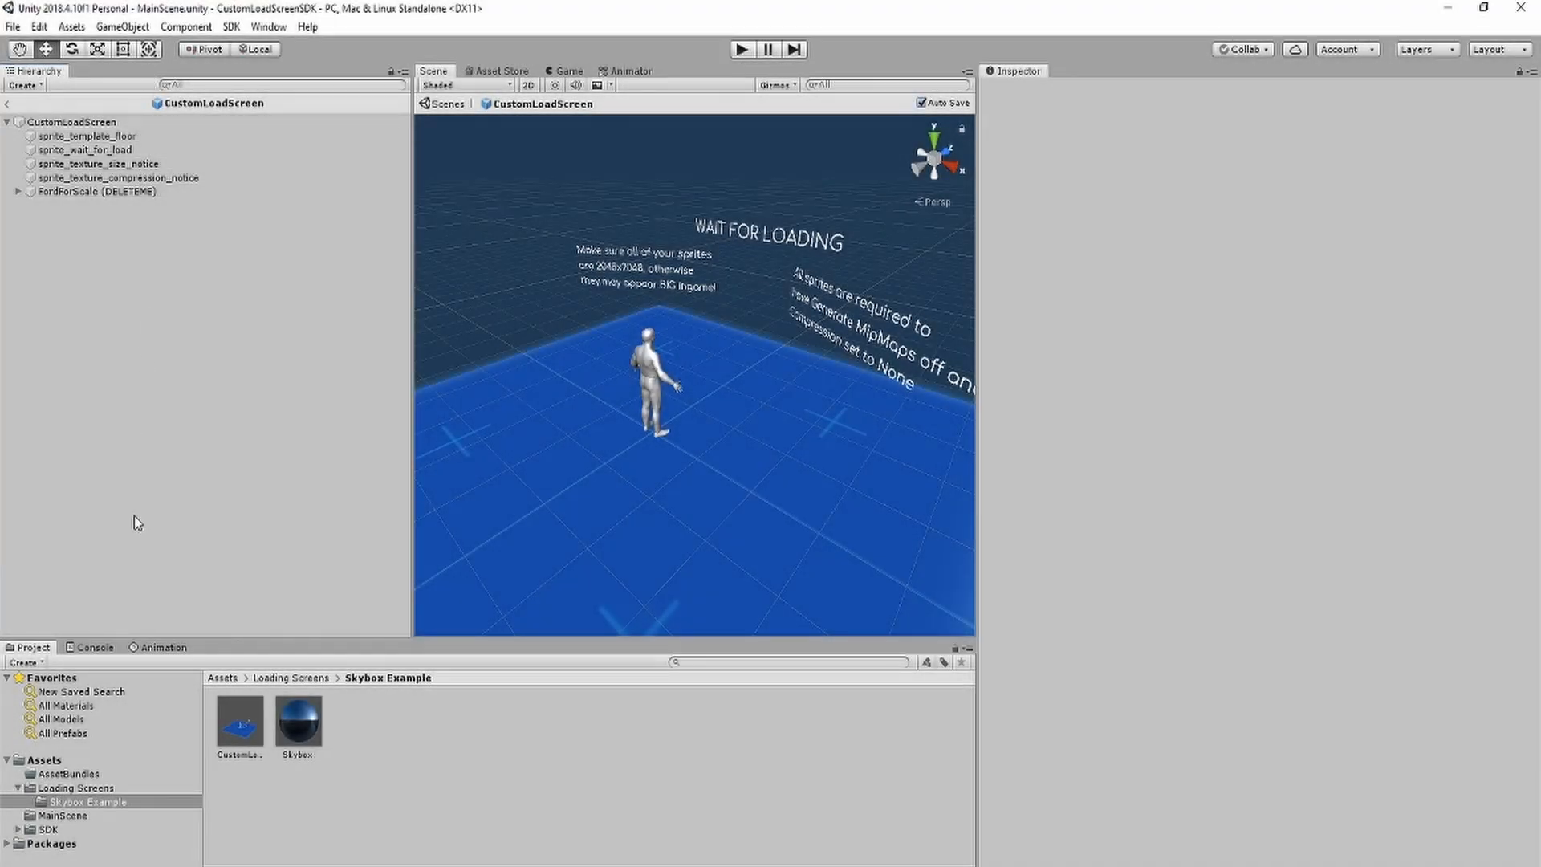
- Set the six extracted Skybox face textures to no compression and no mip maps
left_click(45, 759)
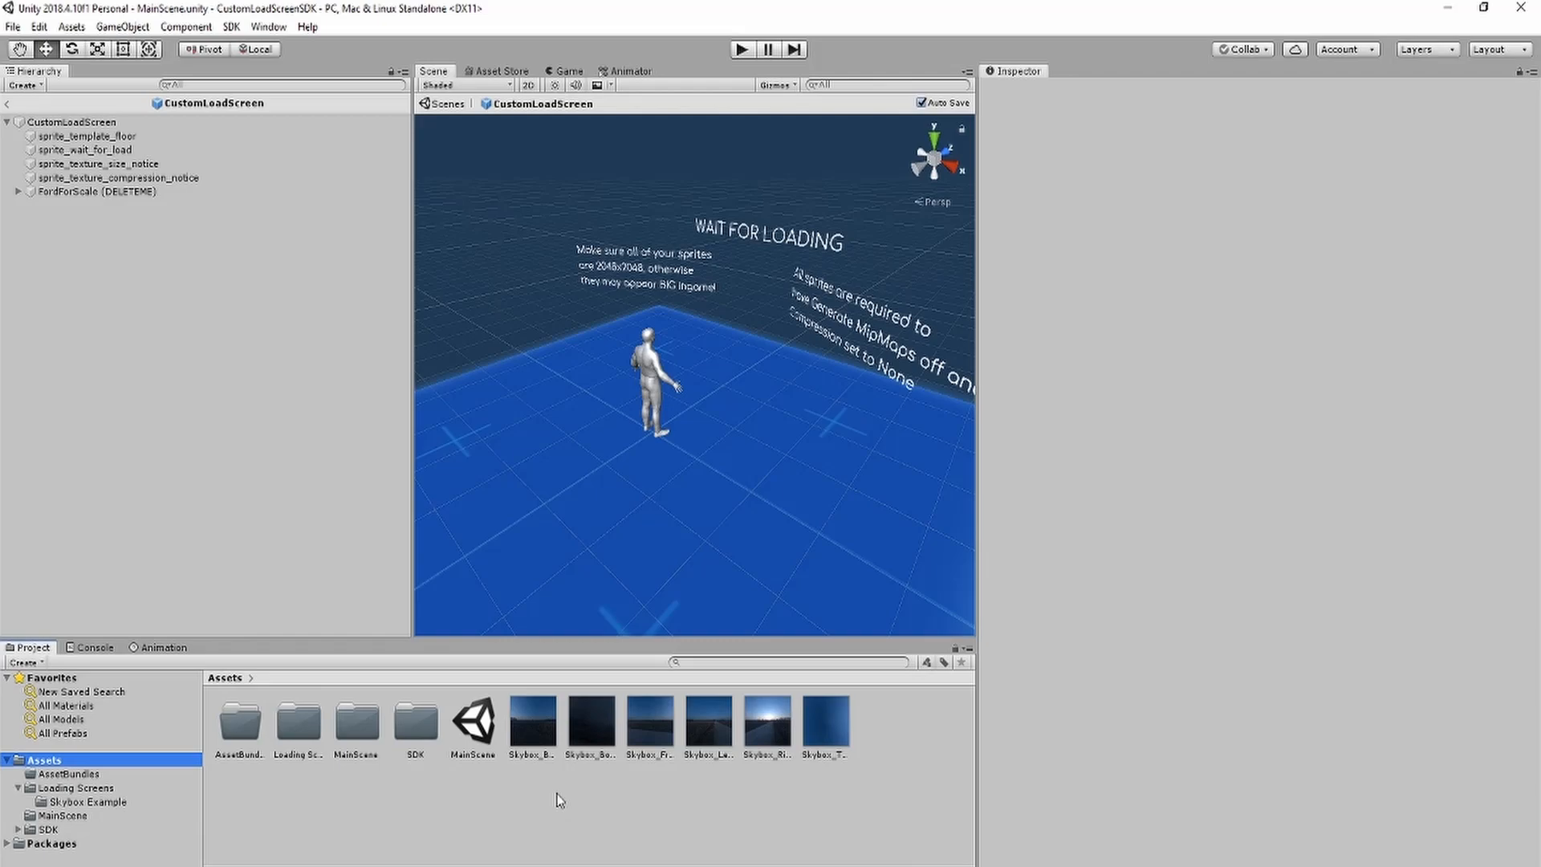
left_click(648, 719)
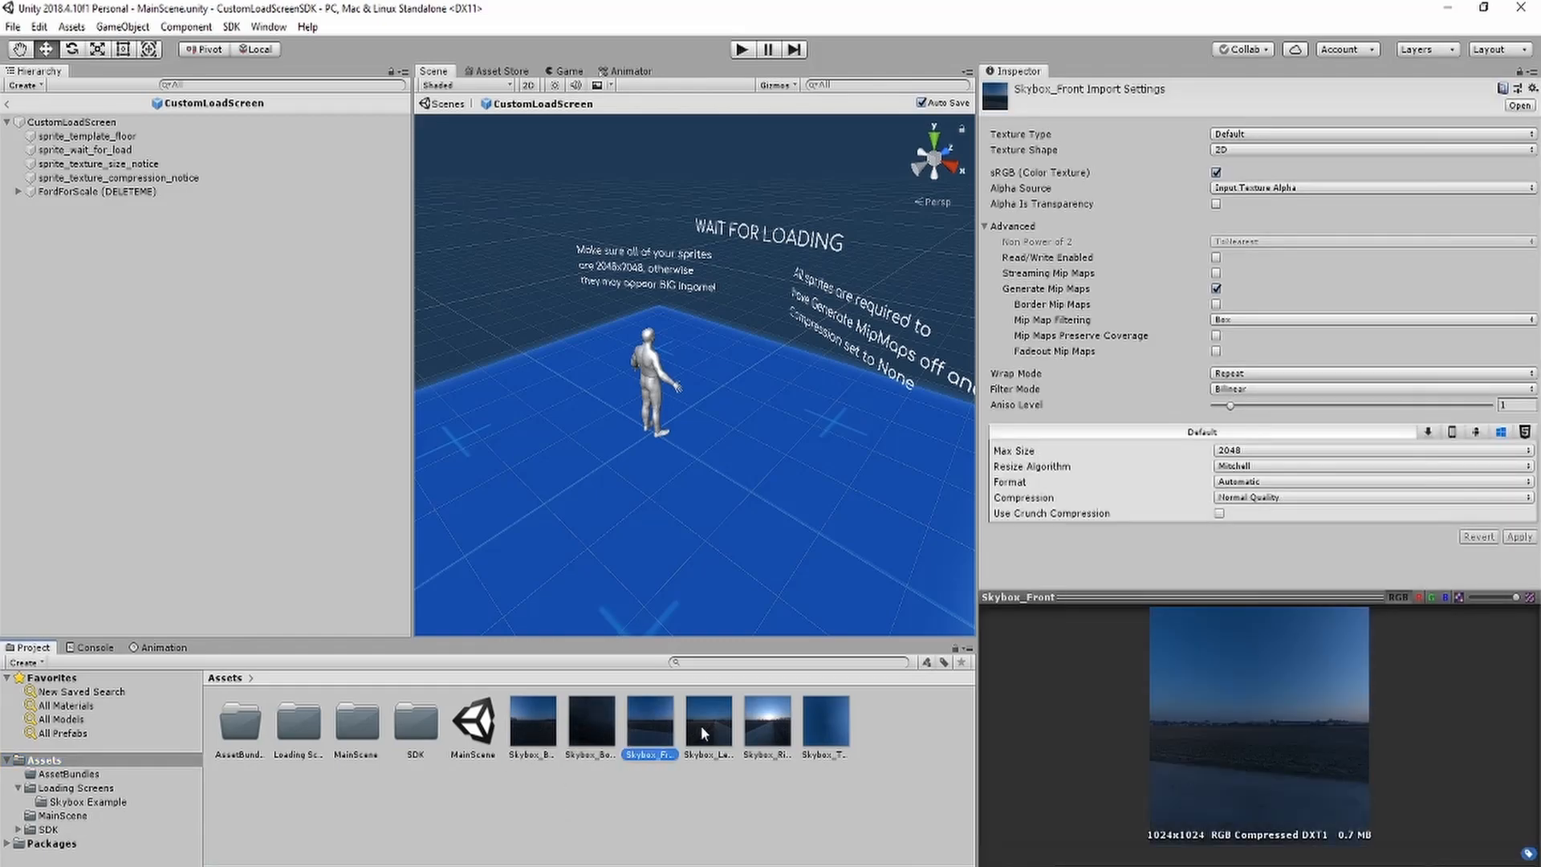
left_click(824, 712)
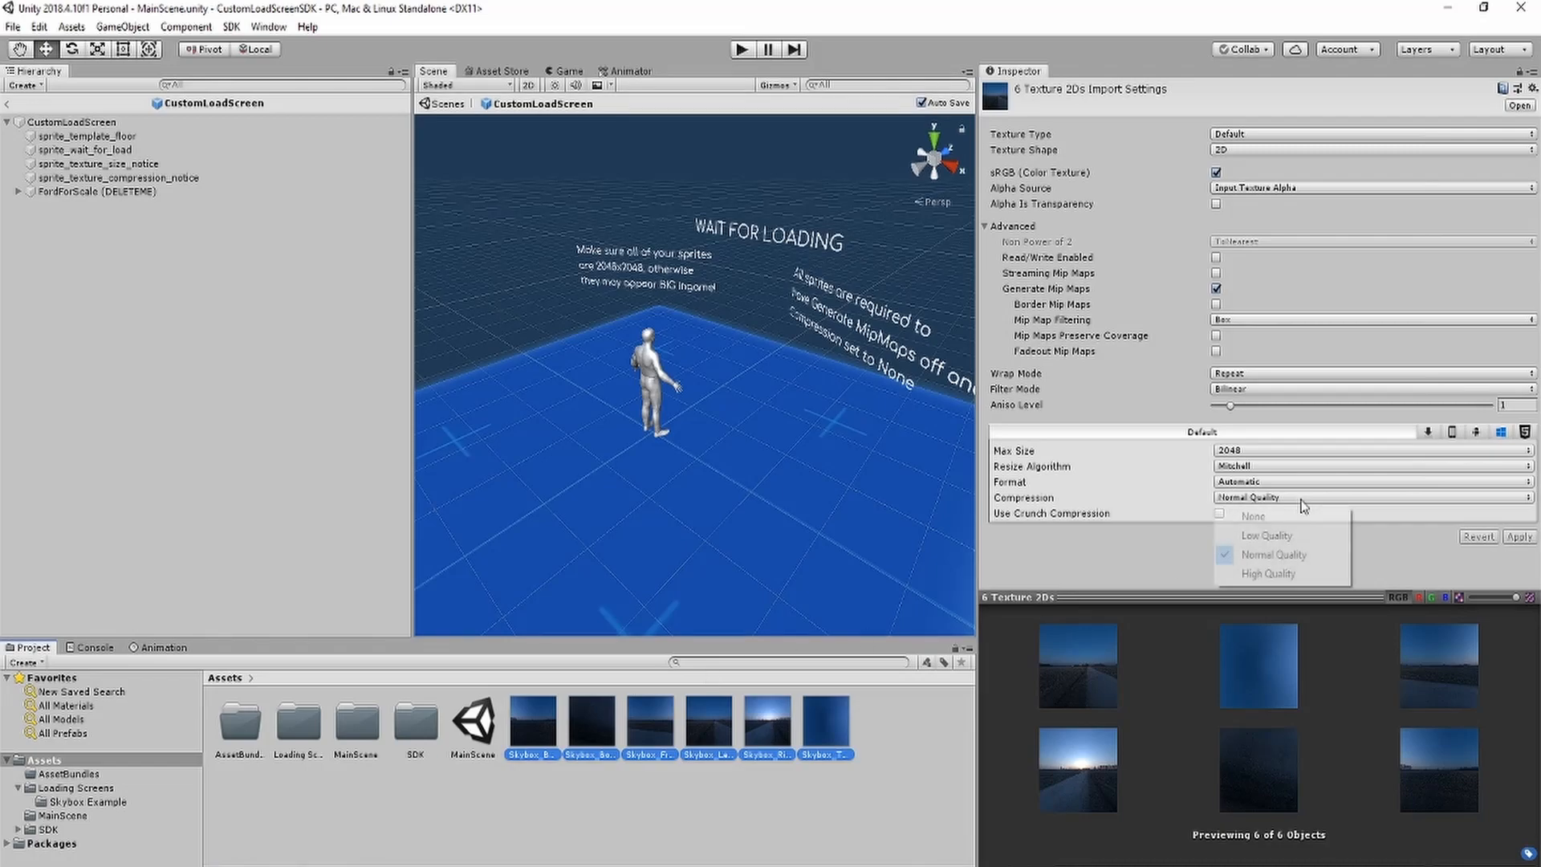
left_click(1254, 515)
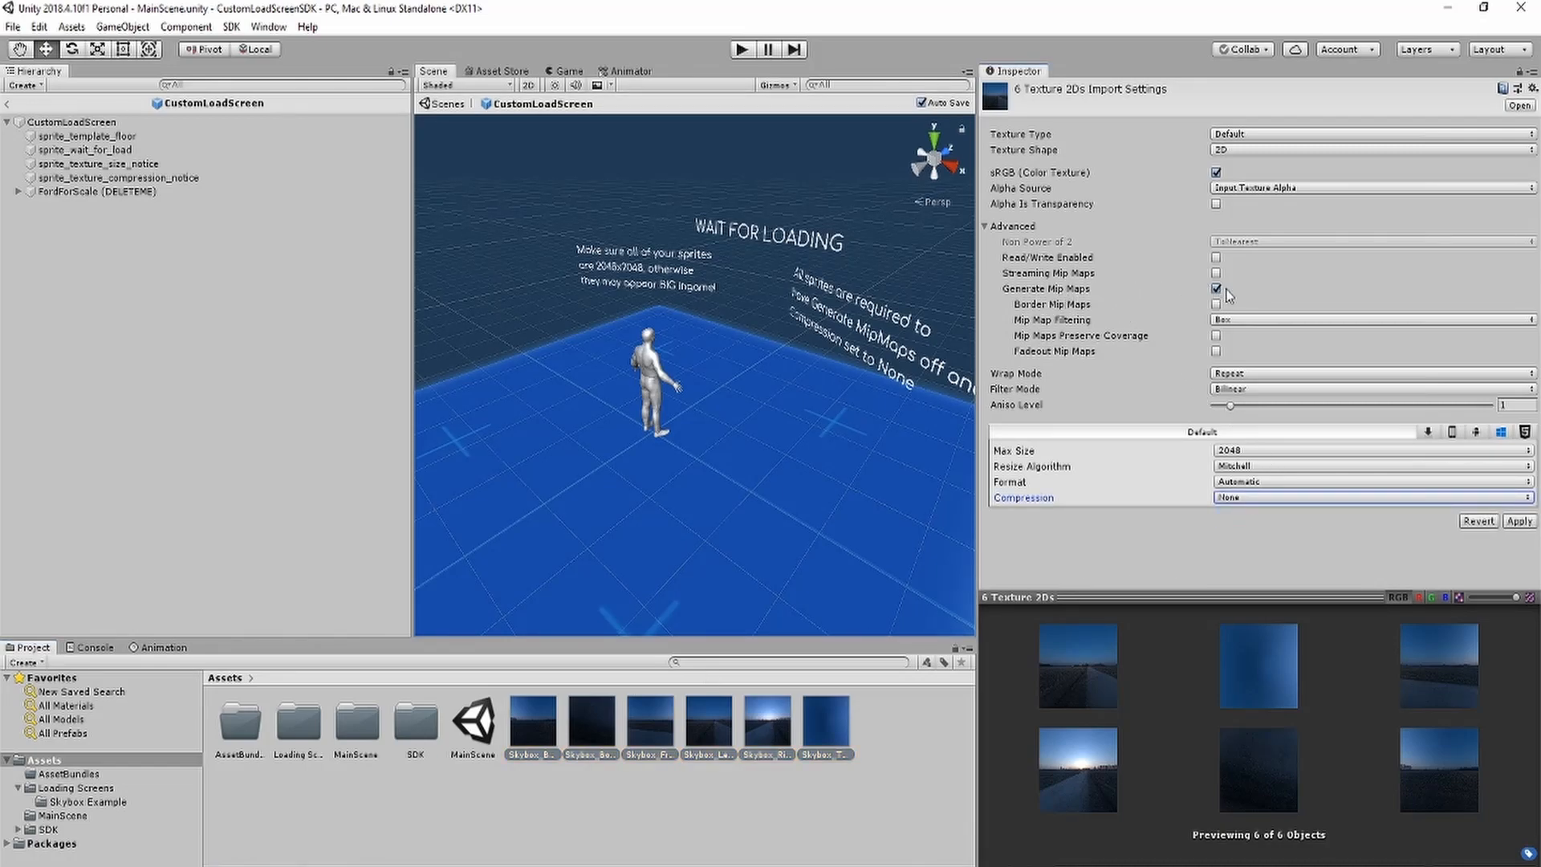
left_click(1217, 287)
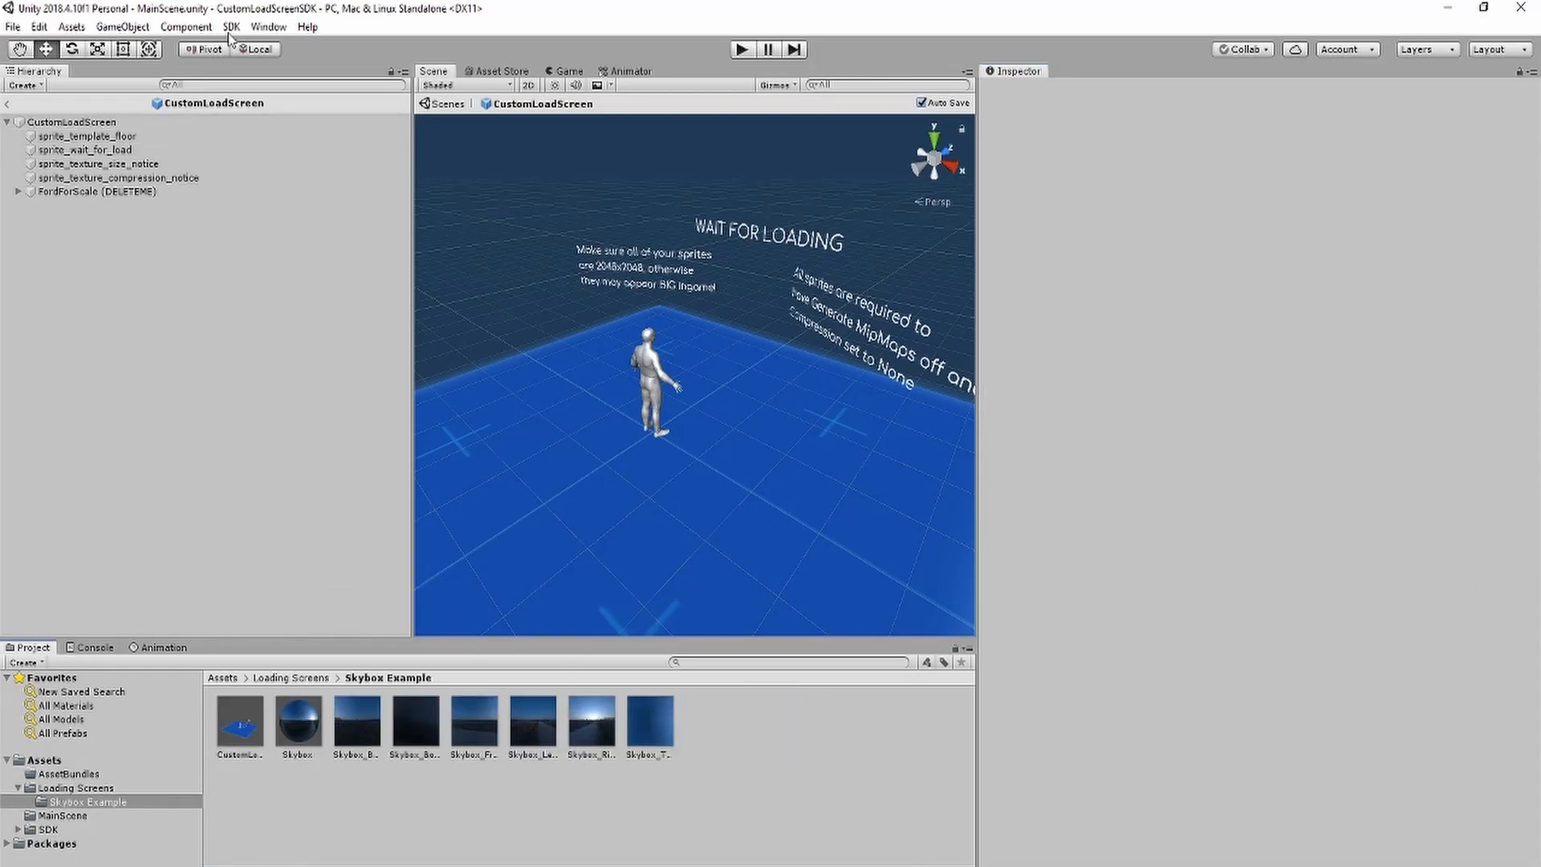
- Add a Skybox object to the loading screen and select its face textures
left_click(317, 85)
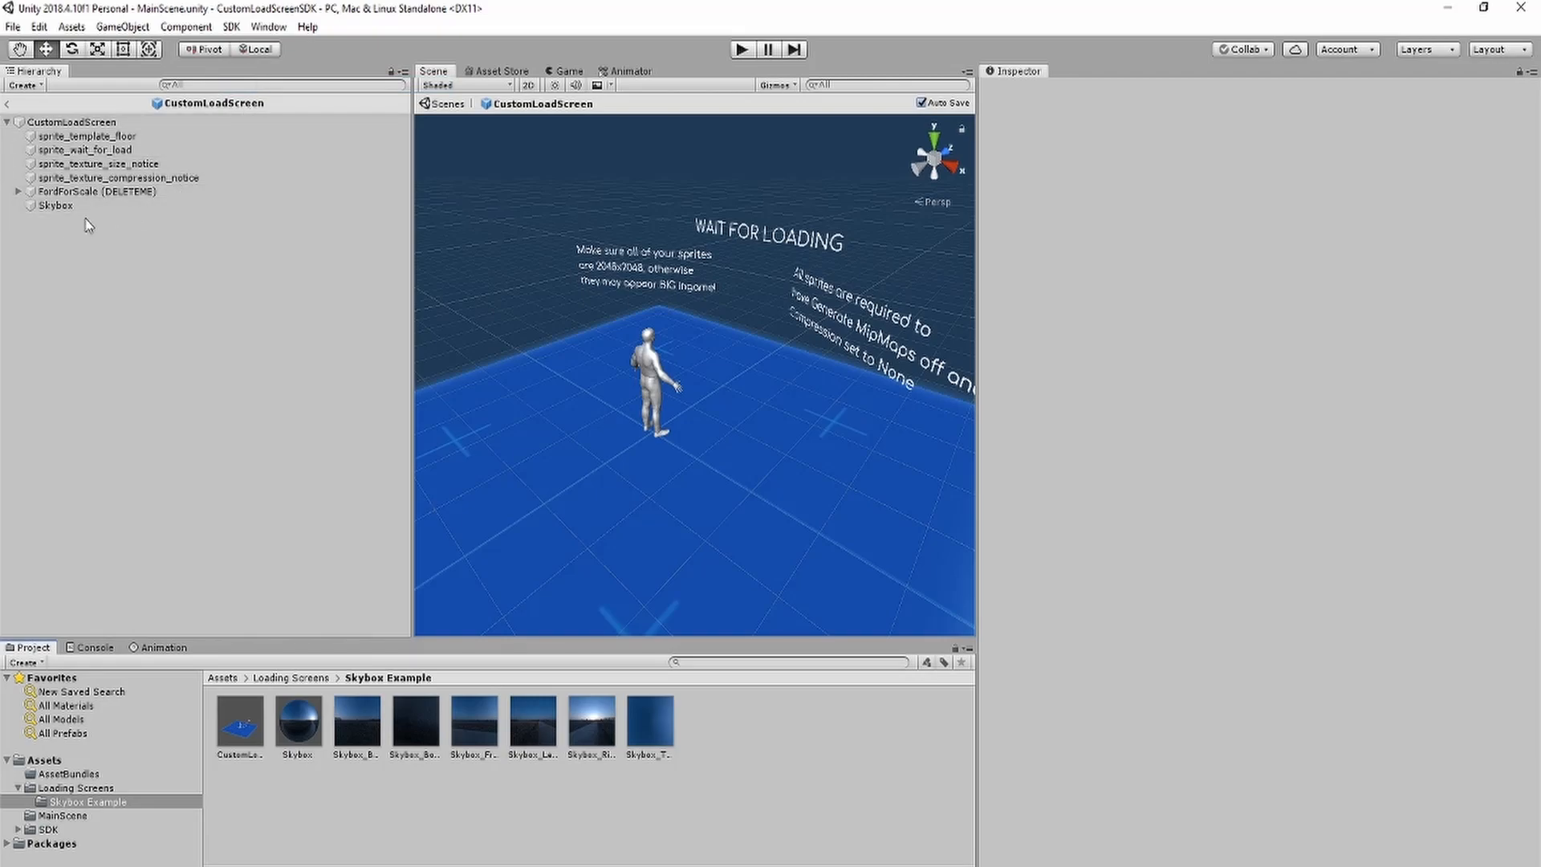
left_click(55, 206)
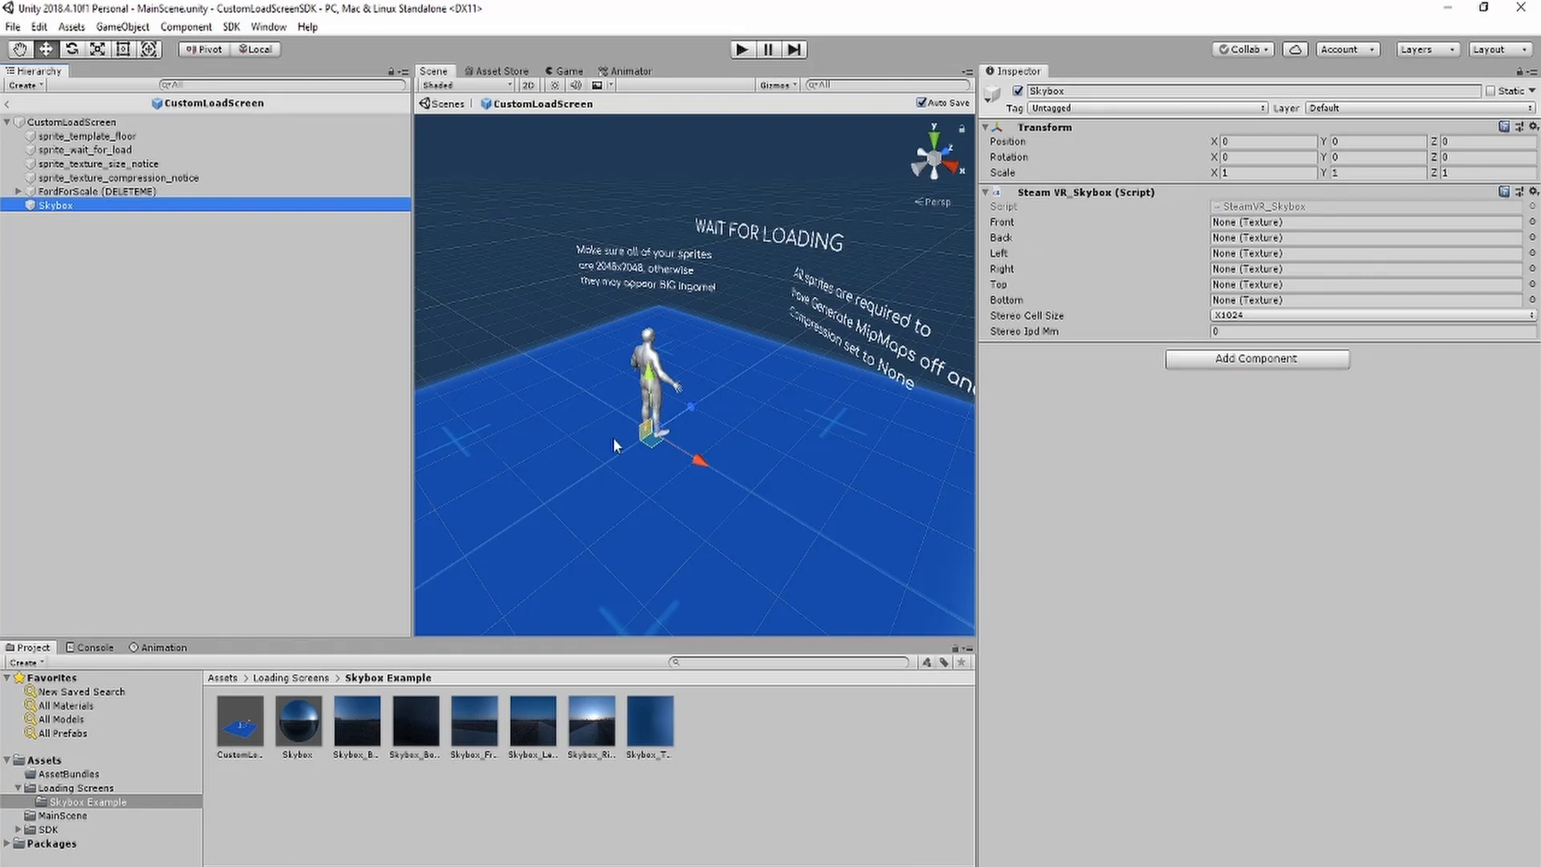
left_click(414, 723)
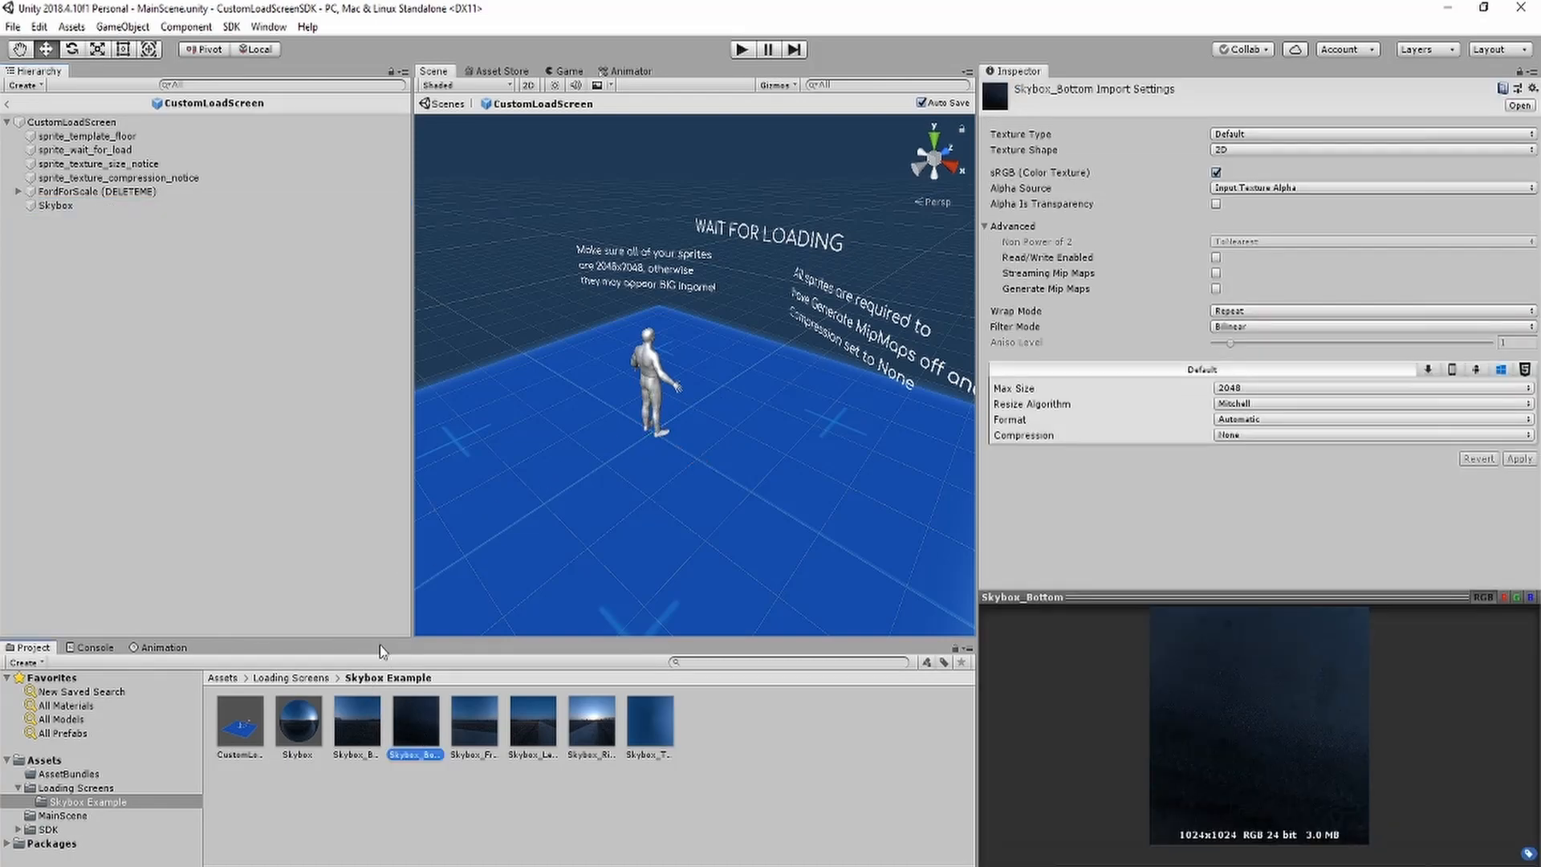
left_click(56, 205)
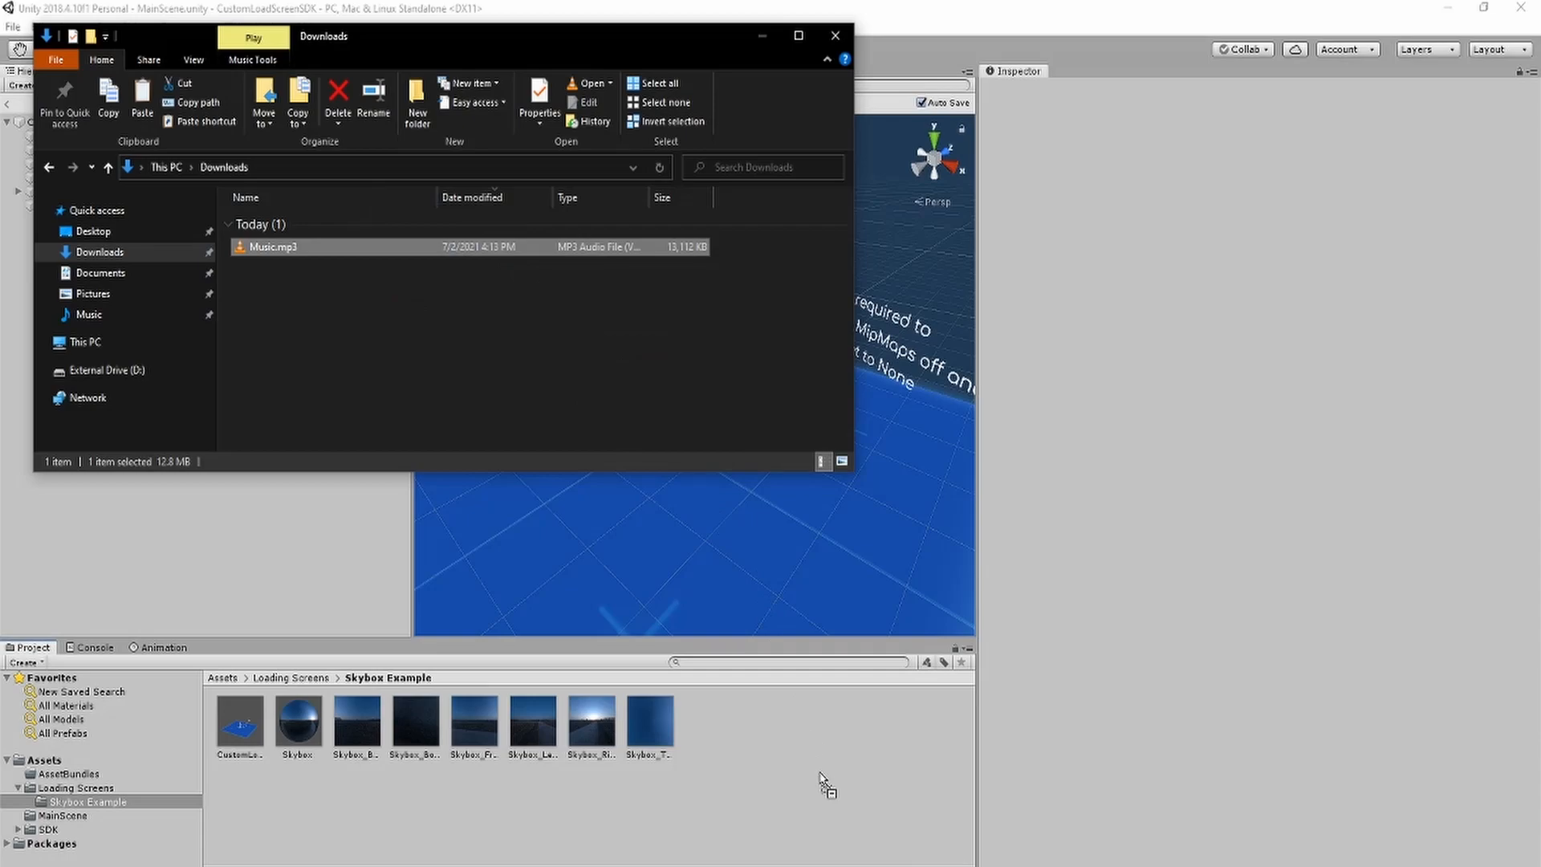
- Import Music.mp3 into the Skybox Example folder and add the clip to the scene
left_click(833, 37)
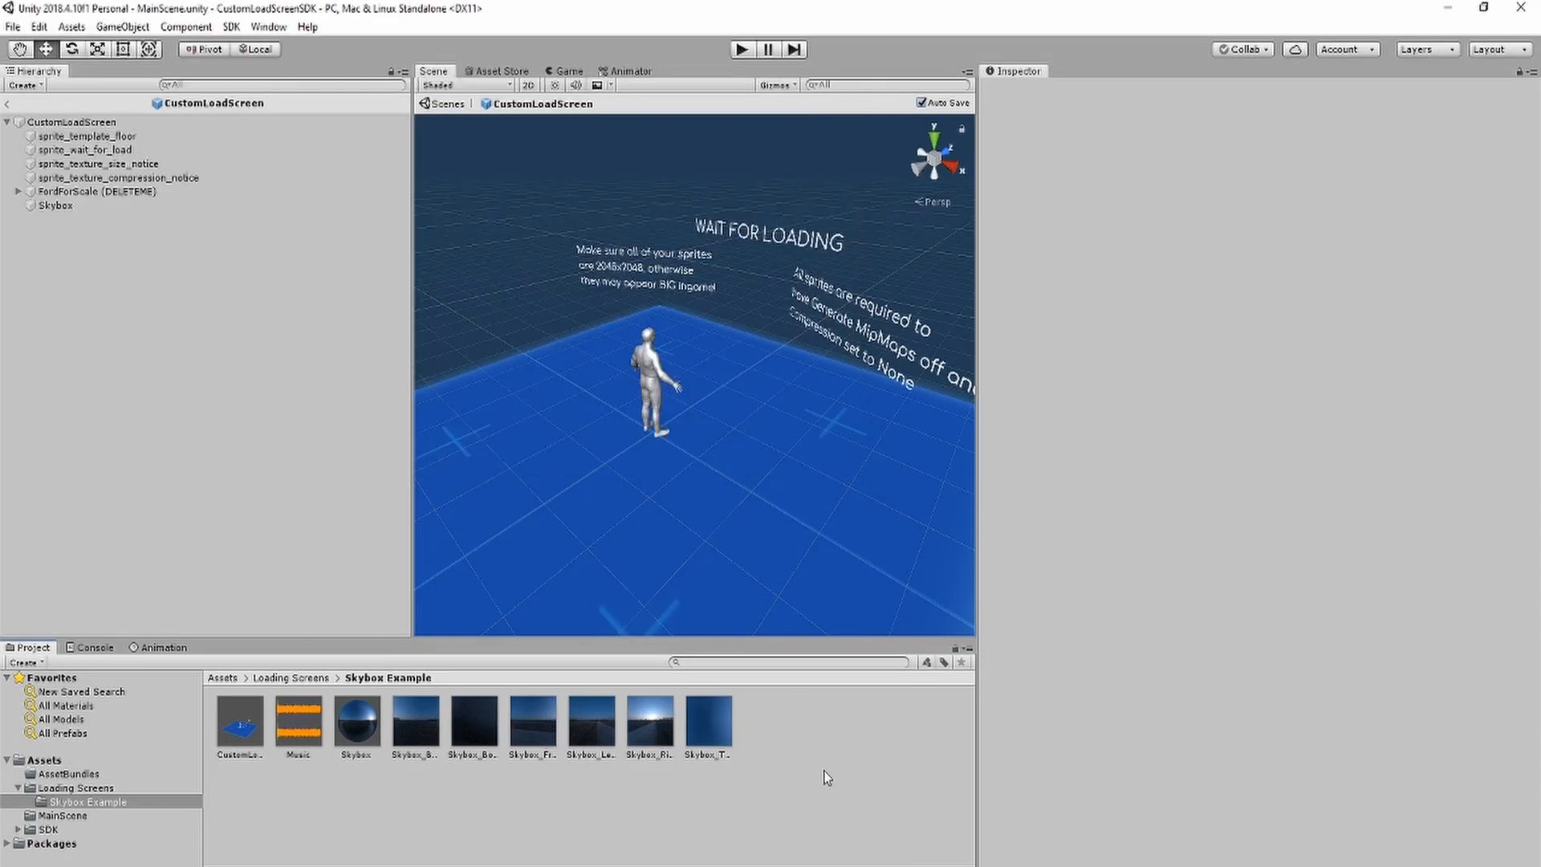
left_click(299, 722)
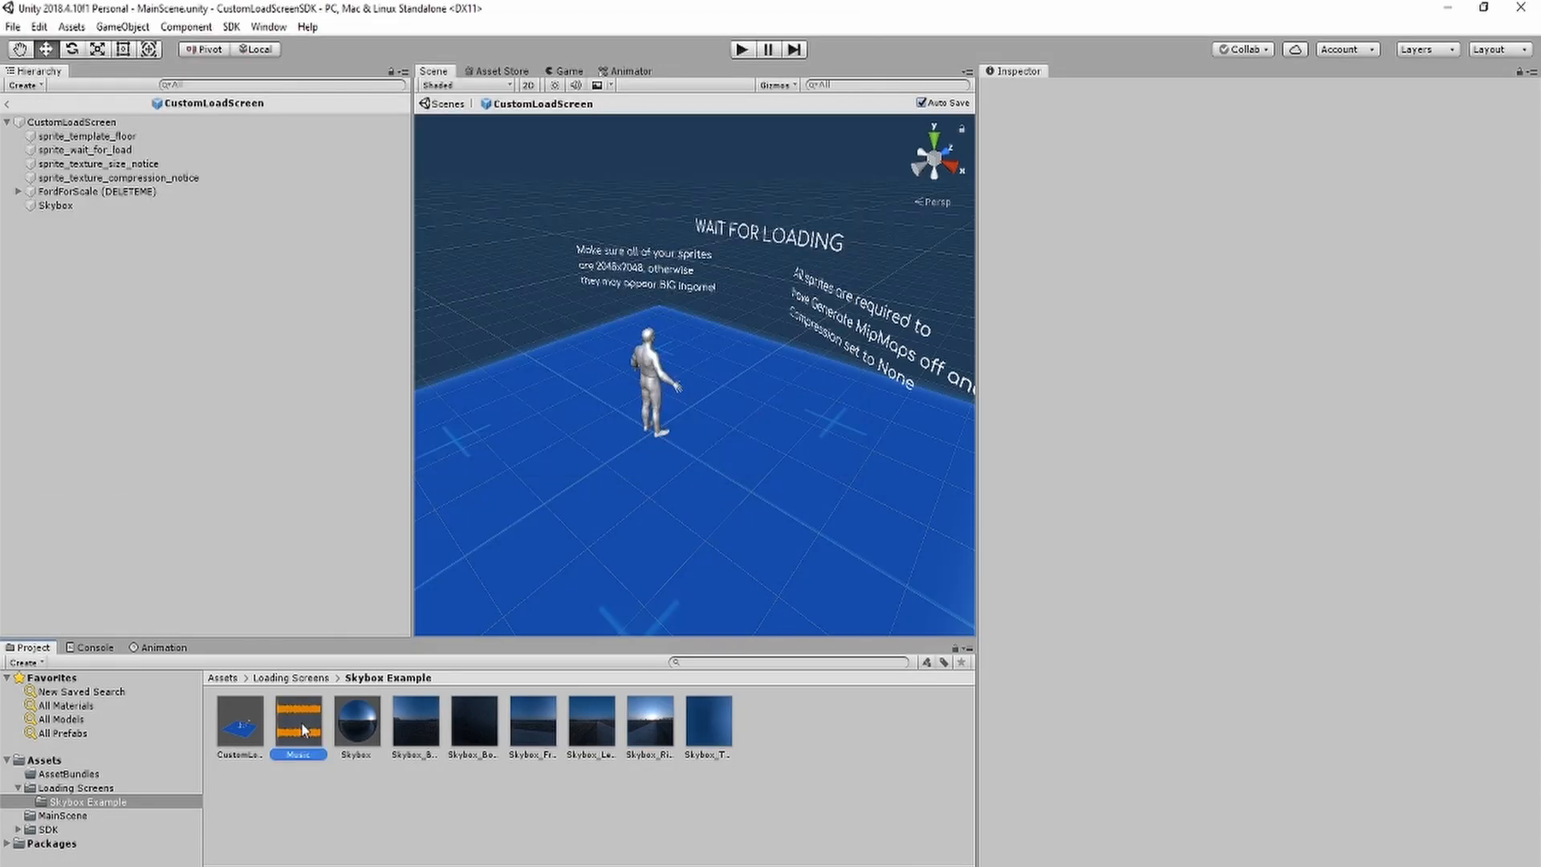
left_click(299, 712)
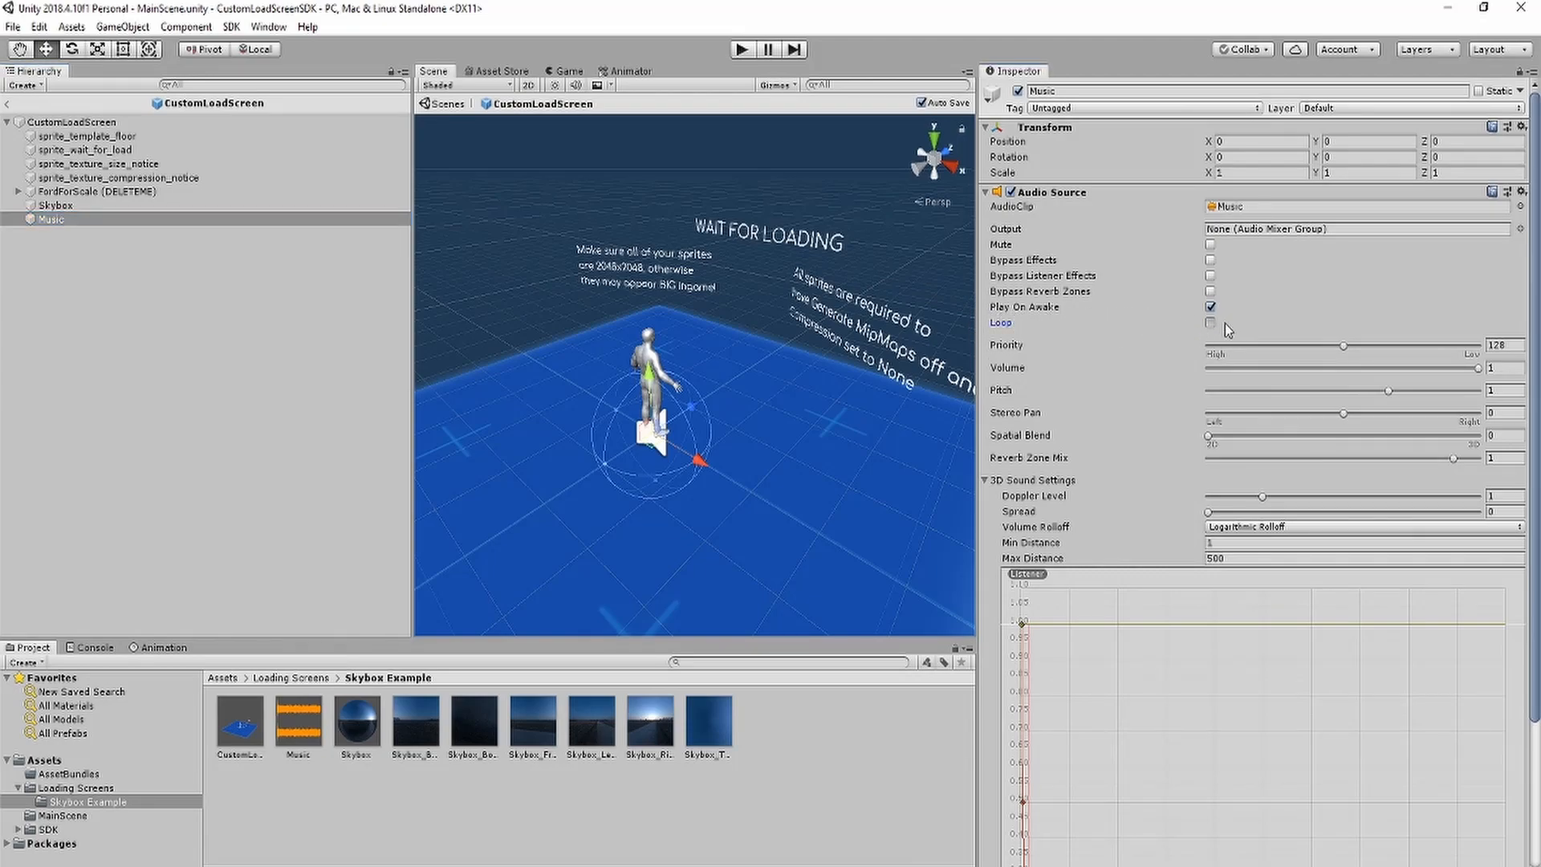
- Enable Loop on the Music Audio Source with volume at 1
left_click(1210, 321)
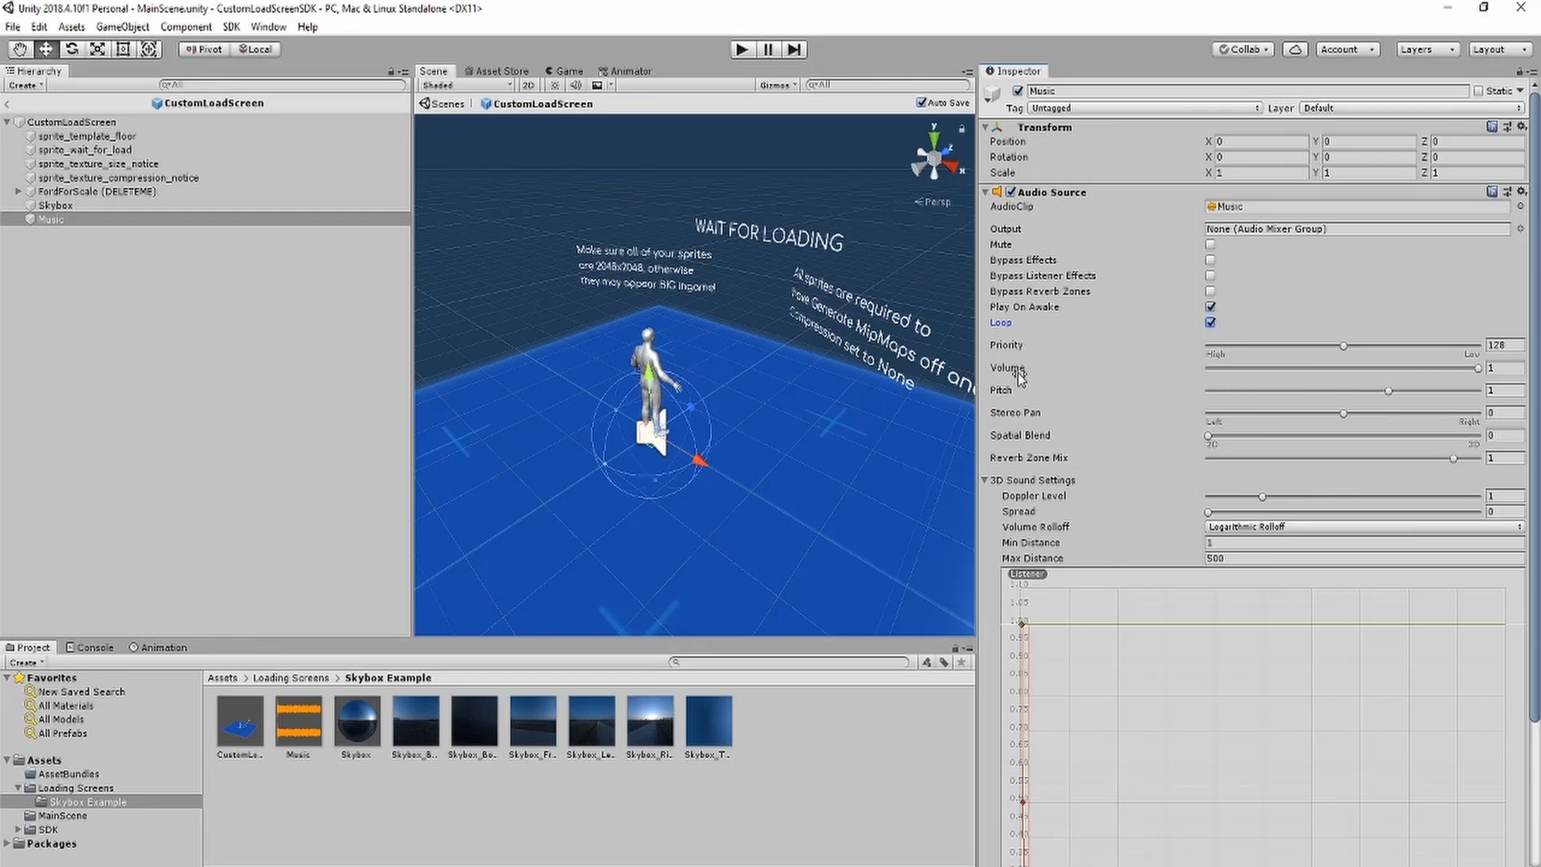
left_click_drag(1474, 369, 1292, 370)
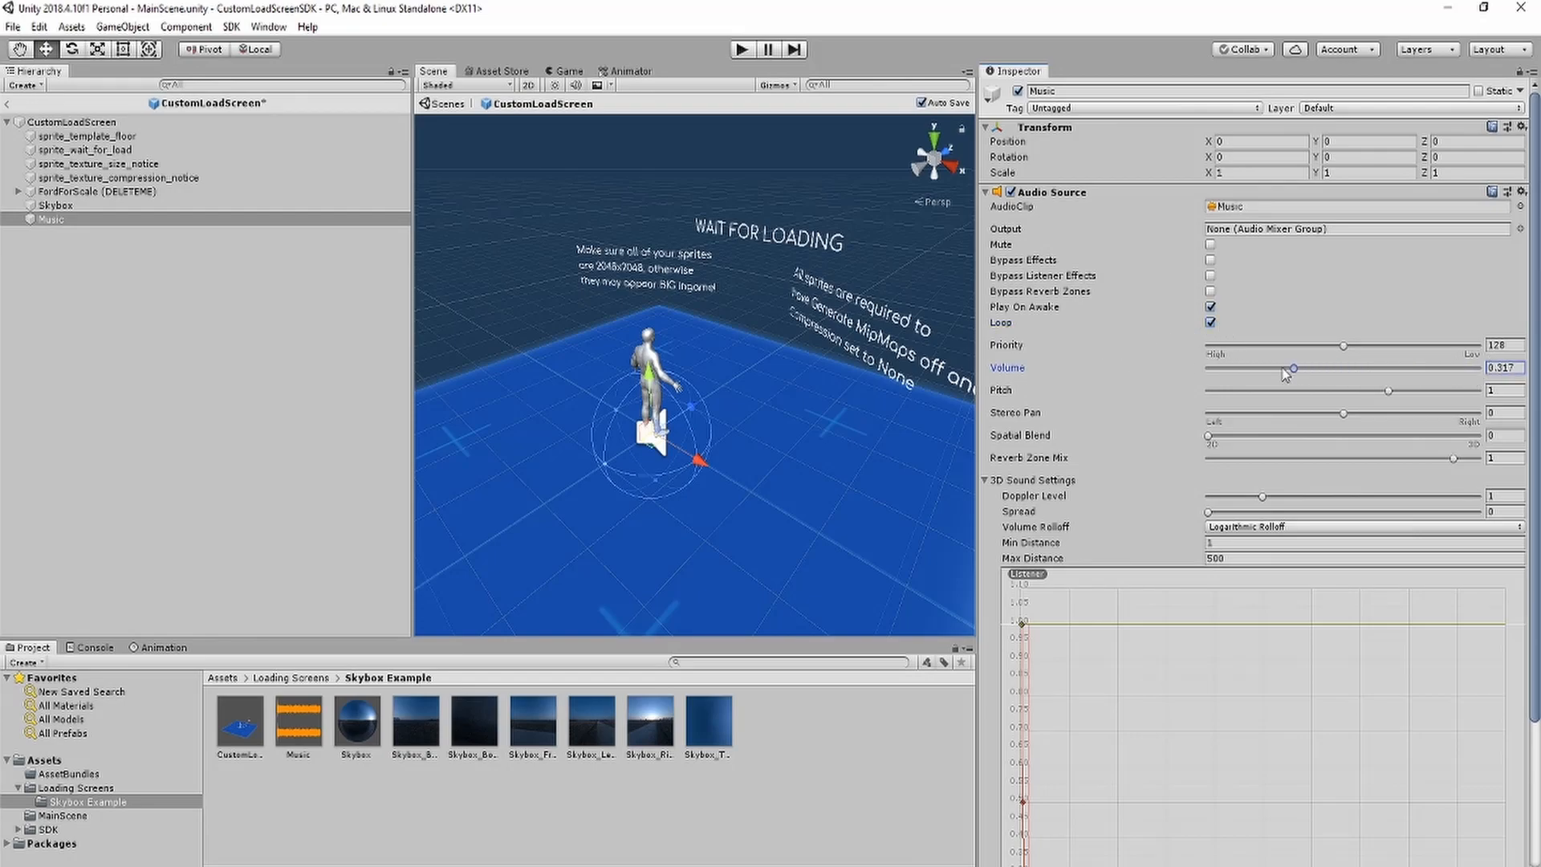
left_click_drag(1292, 367, 1474, 367)
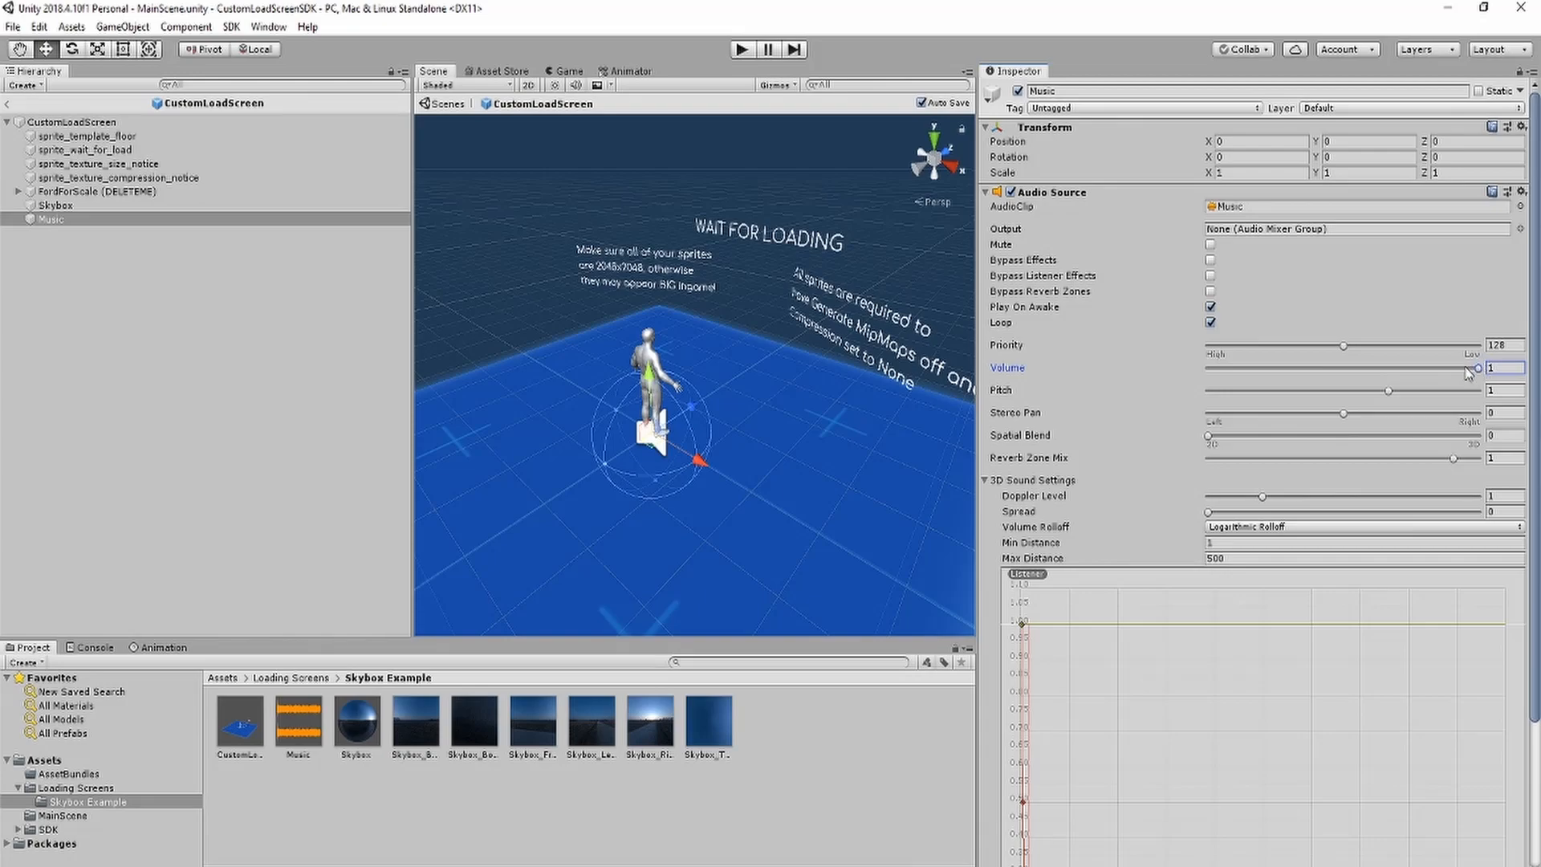